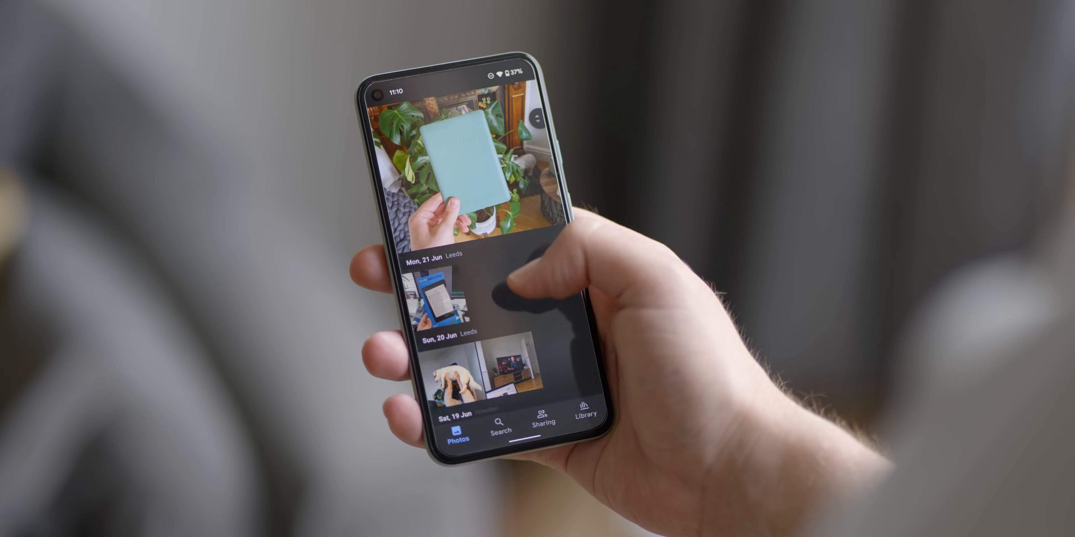
scroll(down, 3)
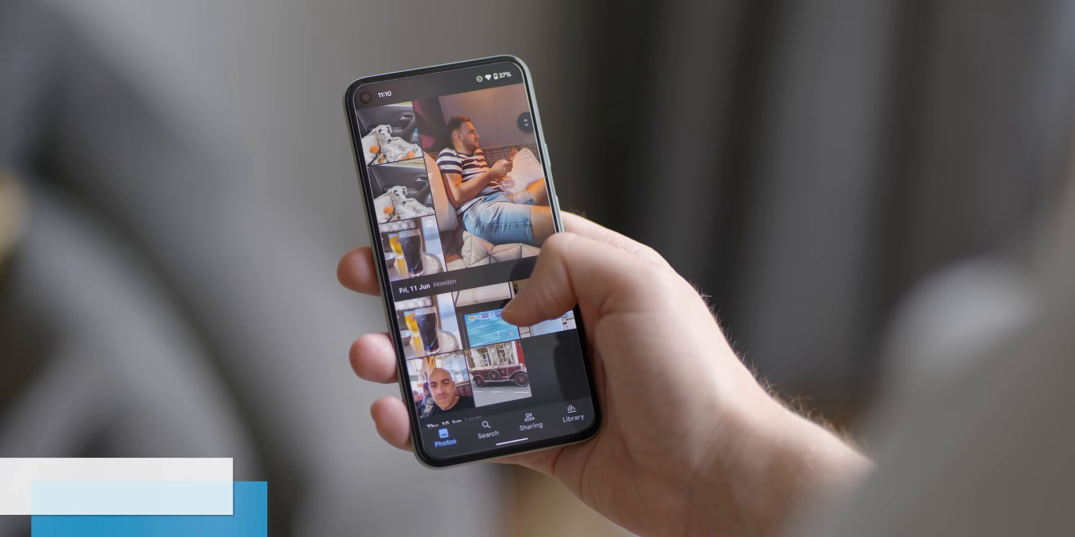